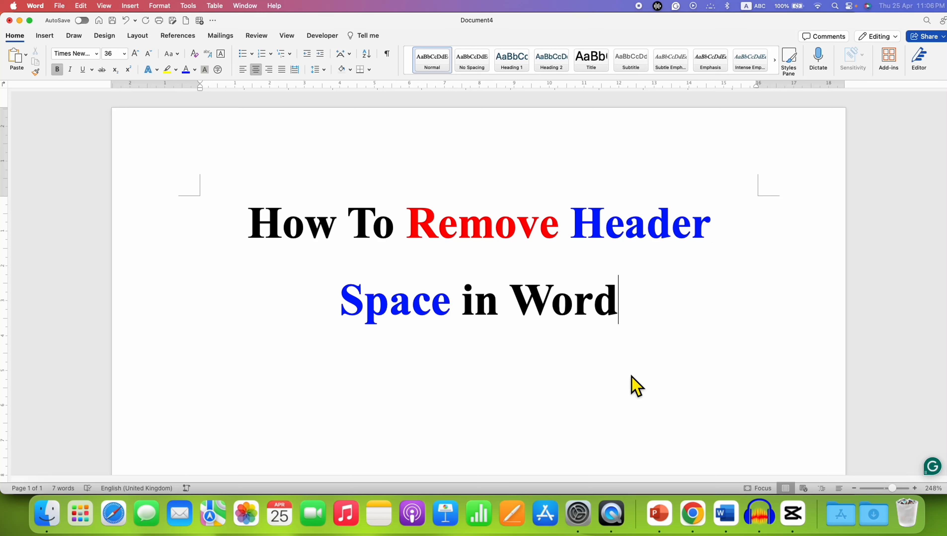
mouse_move(508, 344)
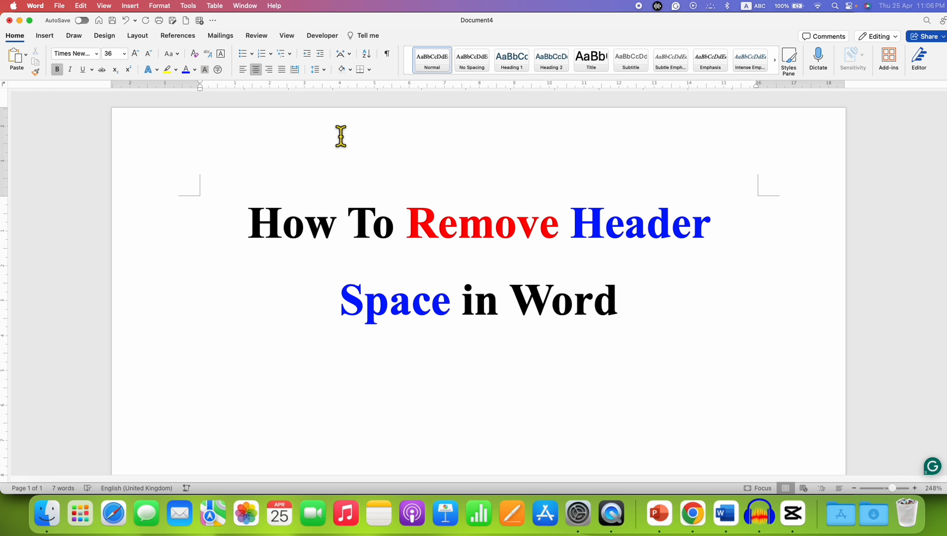
mouse_move(340, 186)
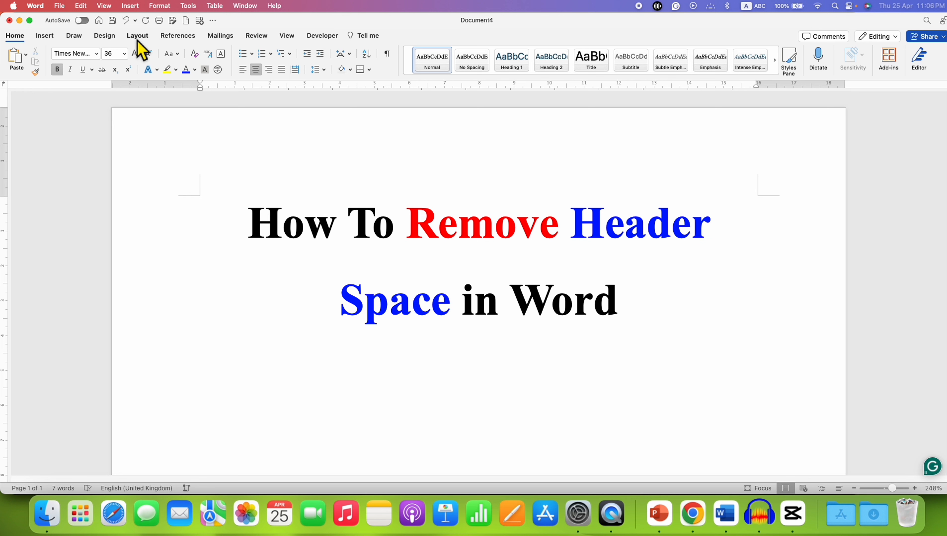
- Show the Layout ribbon and drop down the Margins preset list
left_click(618, 300)
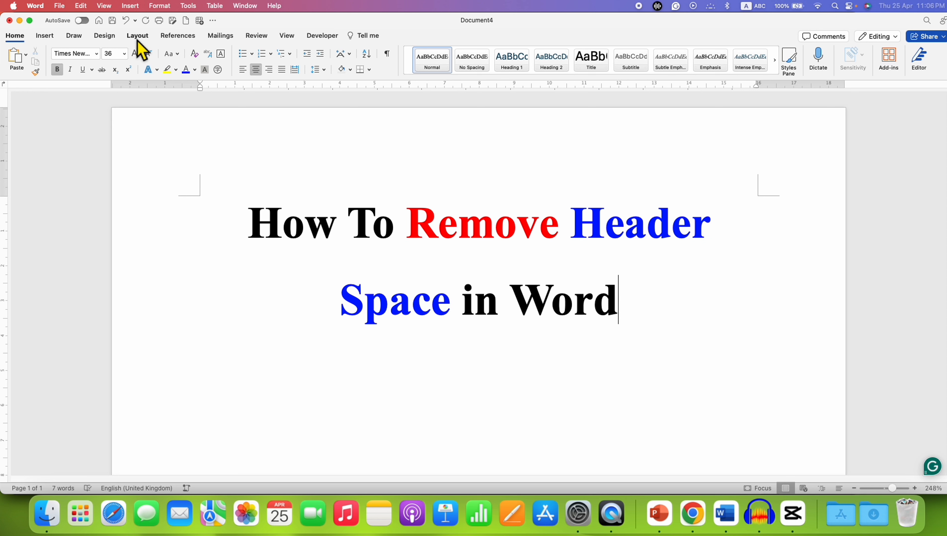
left_click(137, 35)
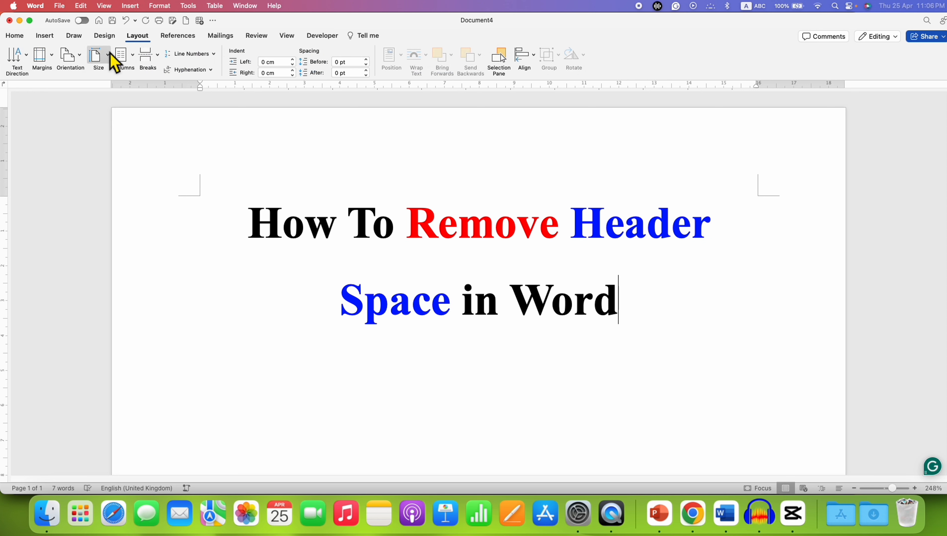
mouse_move(42, 58)
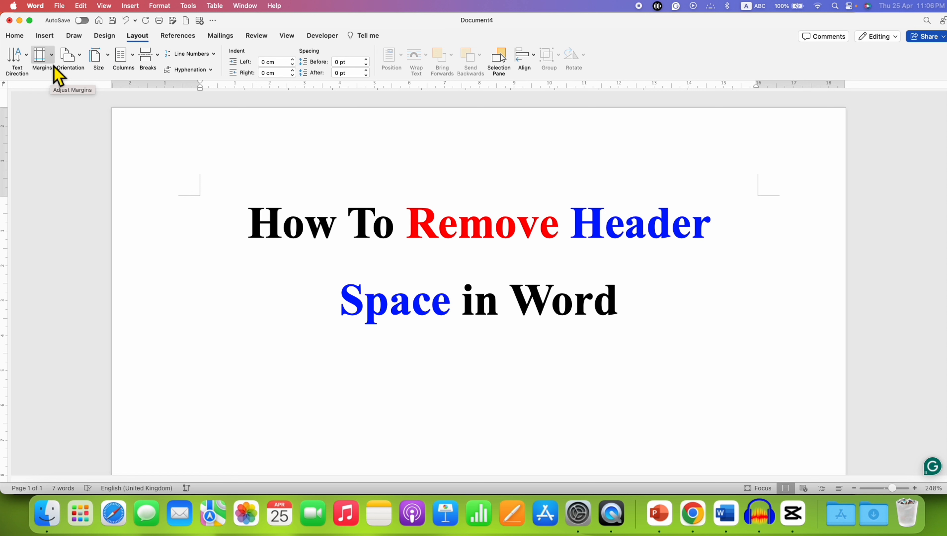
left_click(617, 299)
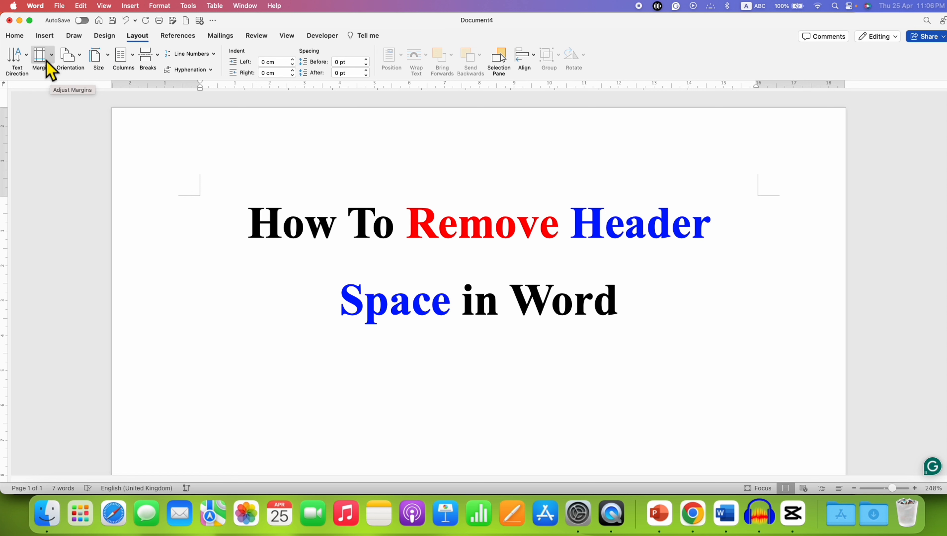
left_click(618, 299)
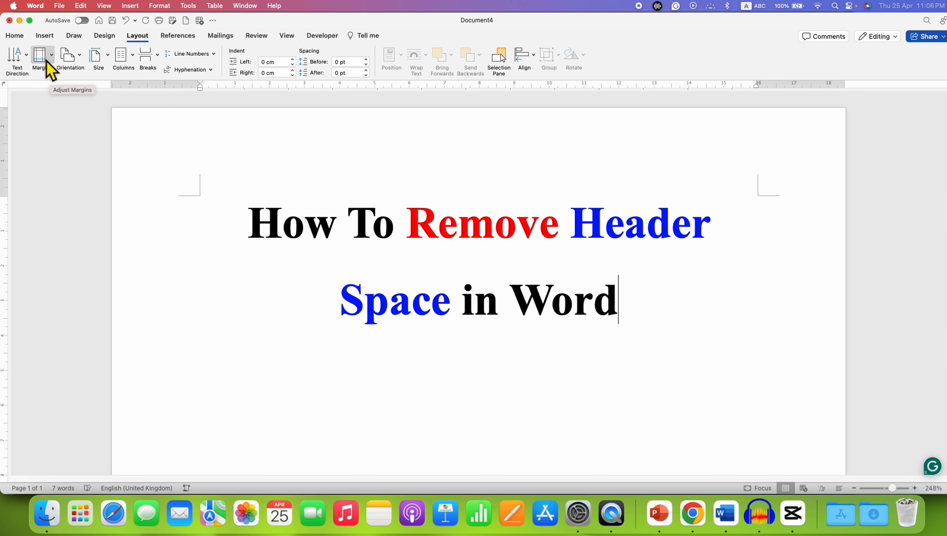
left_click(39, 58)
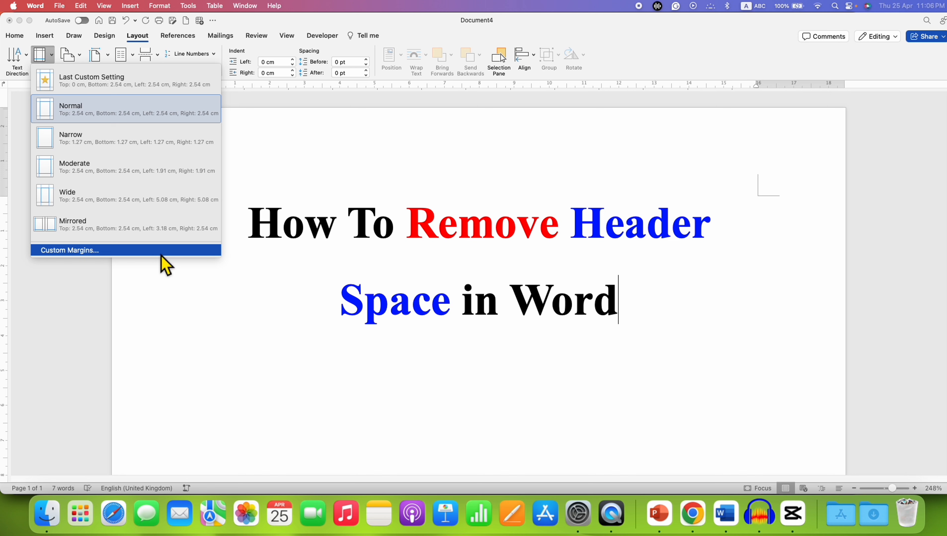
- In Custom Margins, lower the top margin from 2.54 cm to 0
left_click(69, 250)
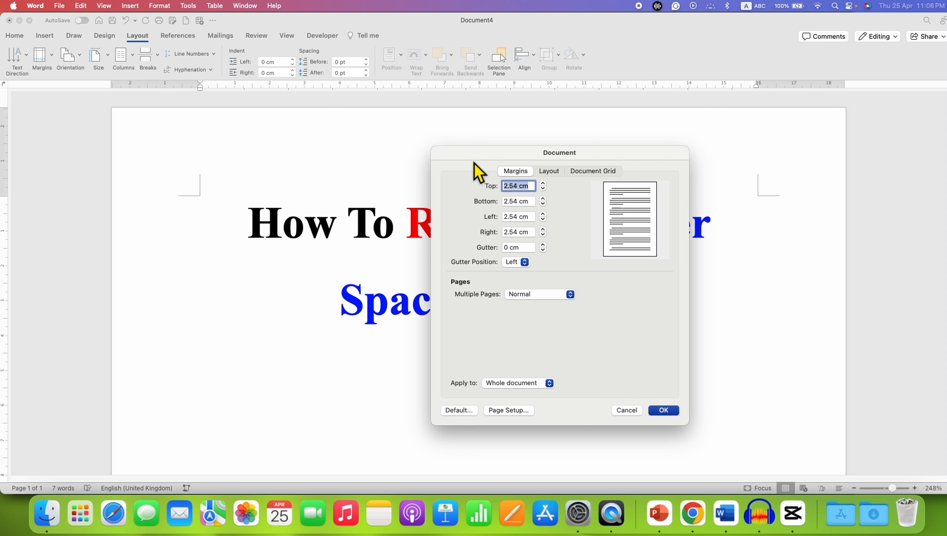
mouse_move(513, 204)
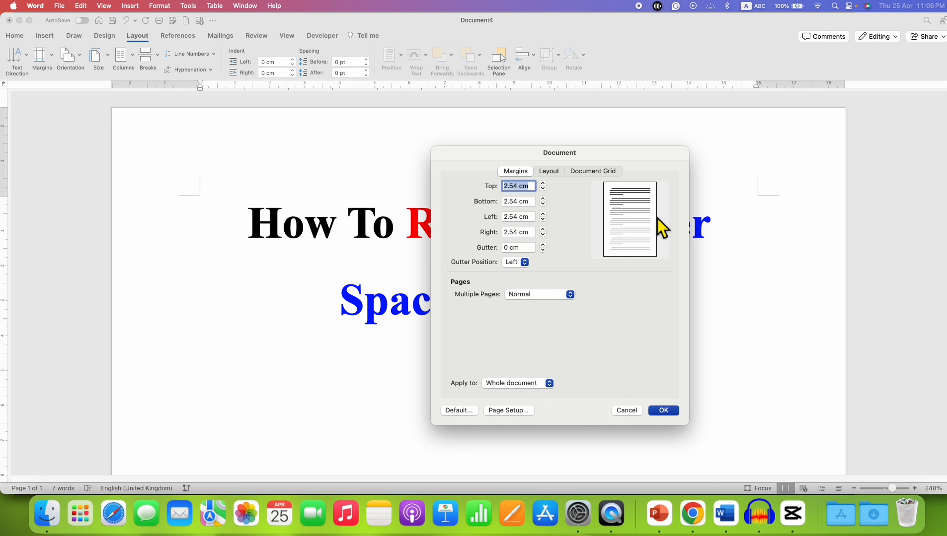
mouse_move(638, 245)
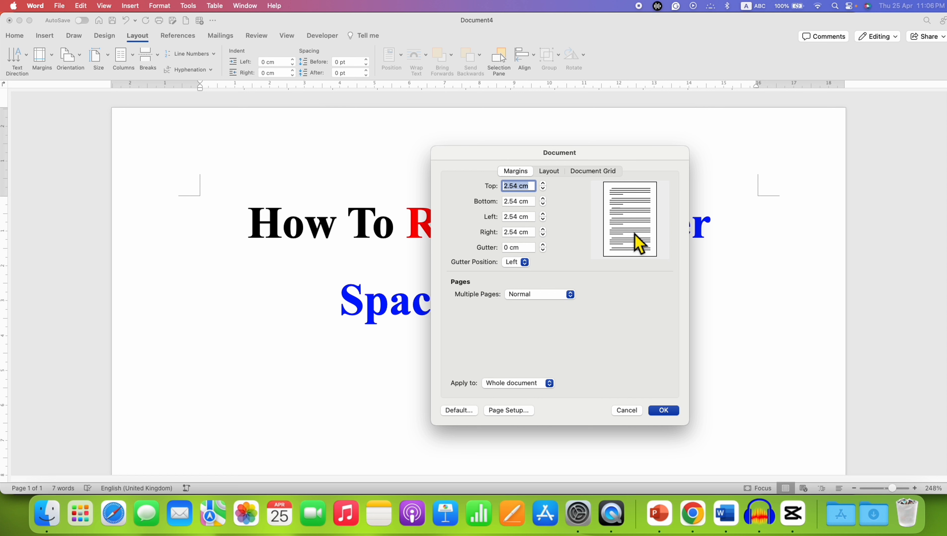
mouse_move(645, 197)
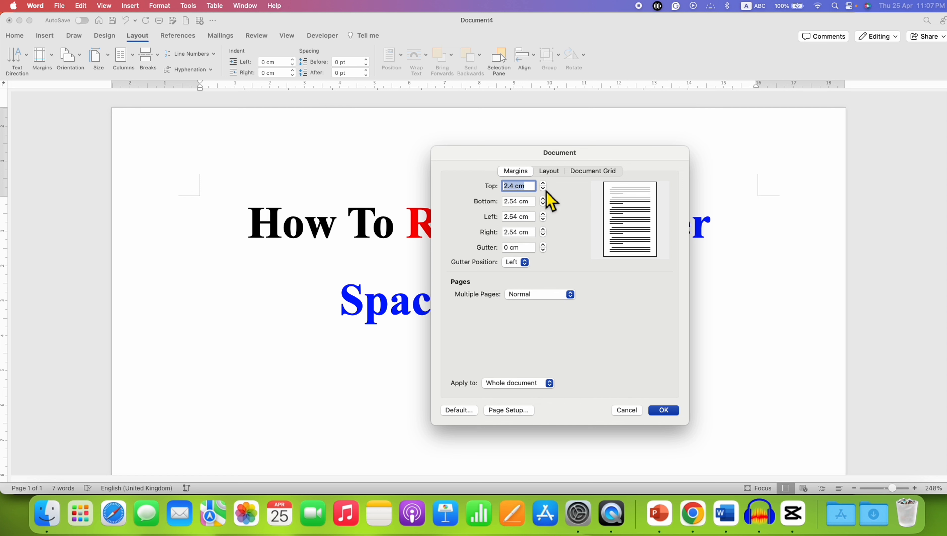
left_click(543, 188)
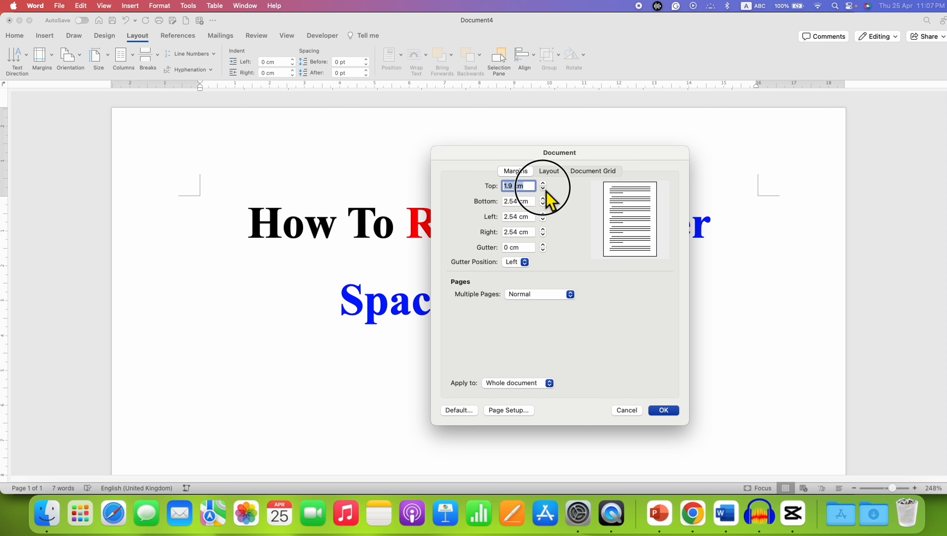
left_click(543, 188)
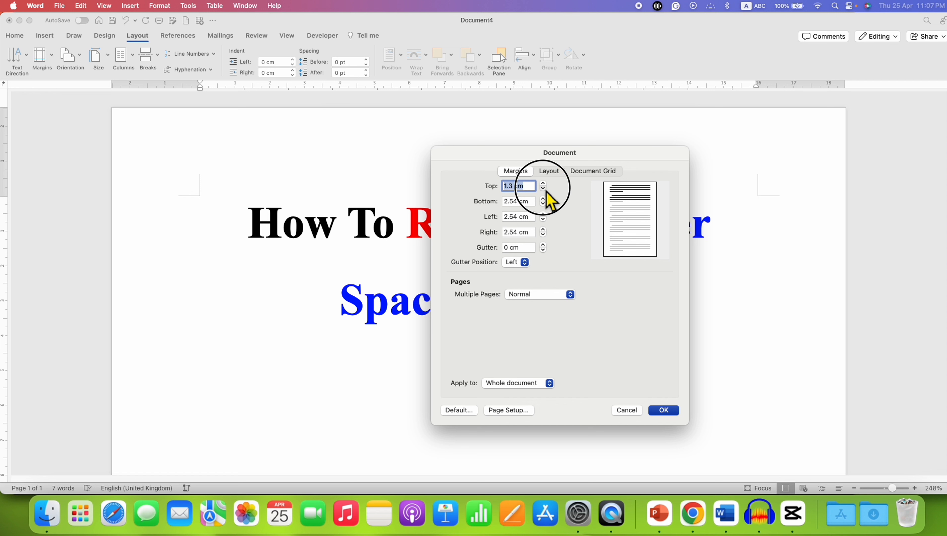
left_click(542, 188)
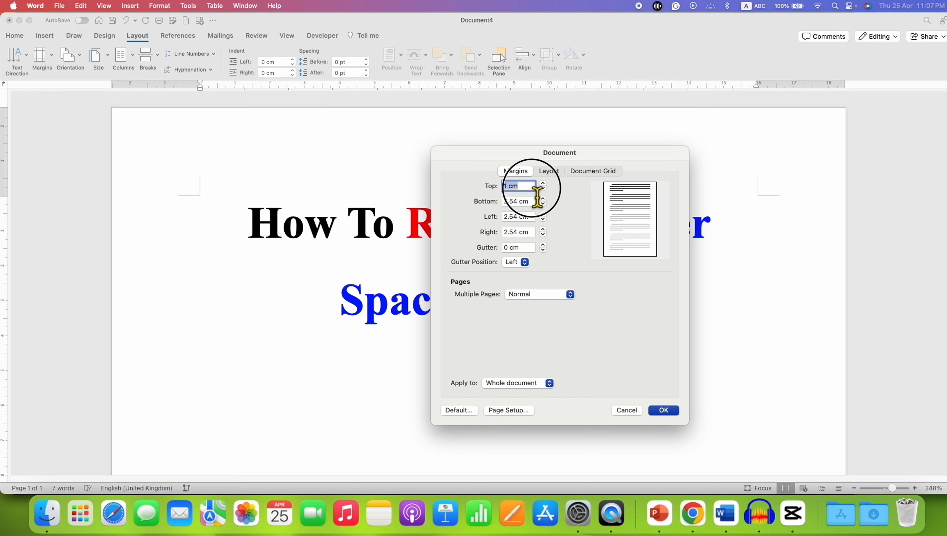
type("0")
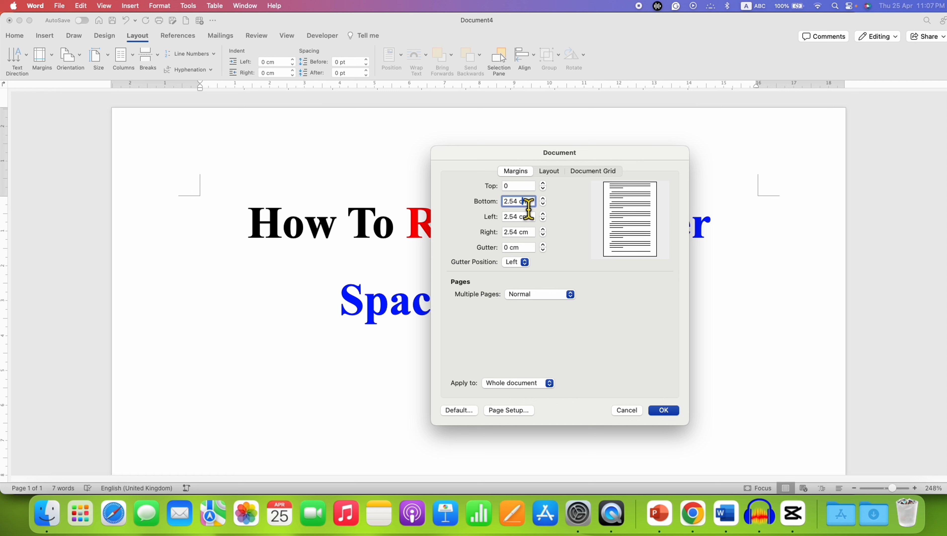
mouse_move(641, 193)
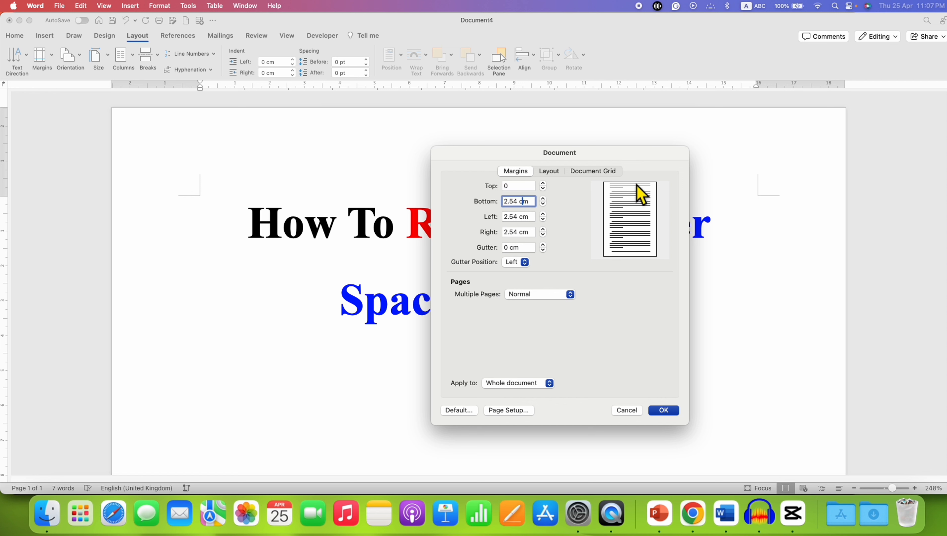
mouse_move(583, 310)
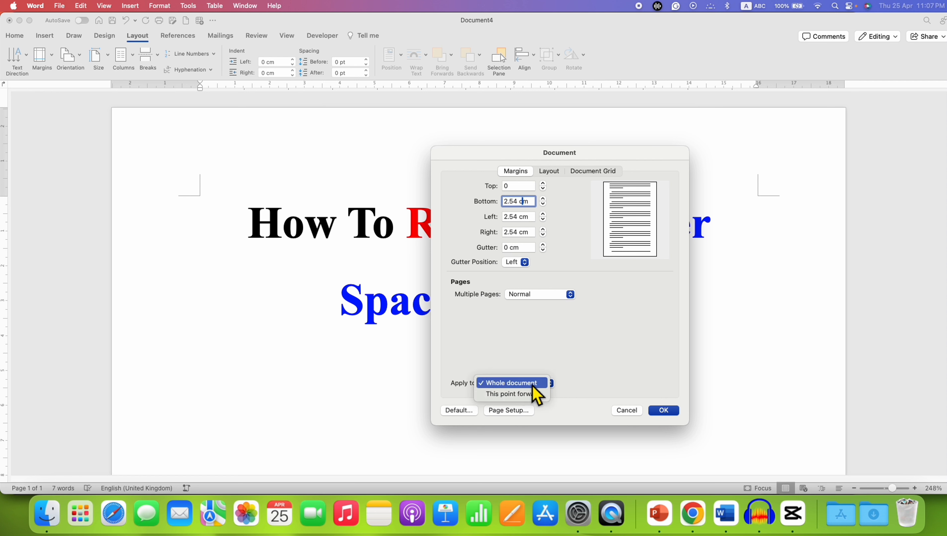
mouse_move(538, 396)
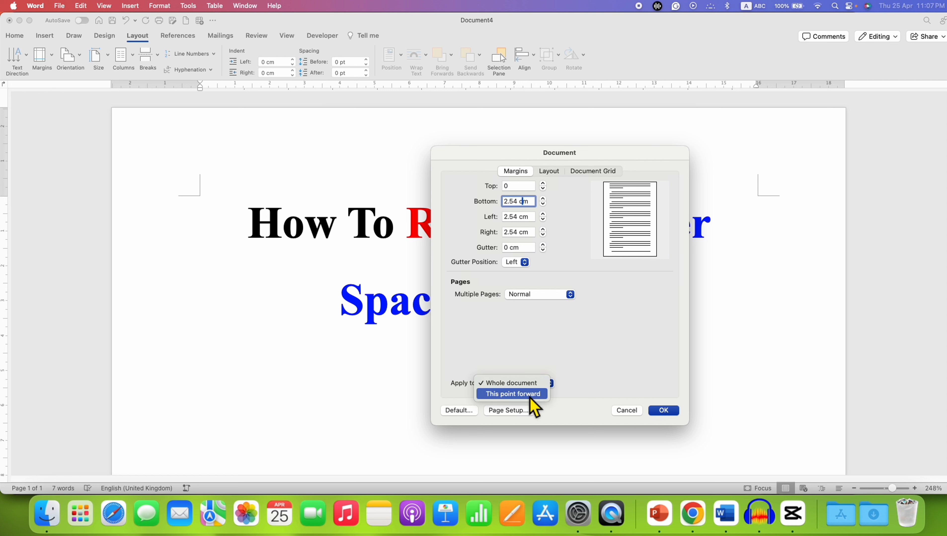
mouse_move(538, 408)
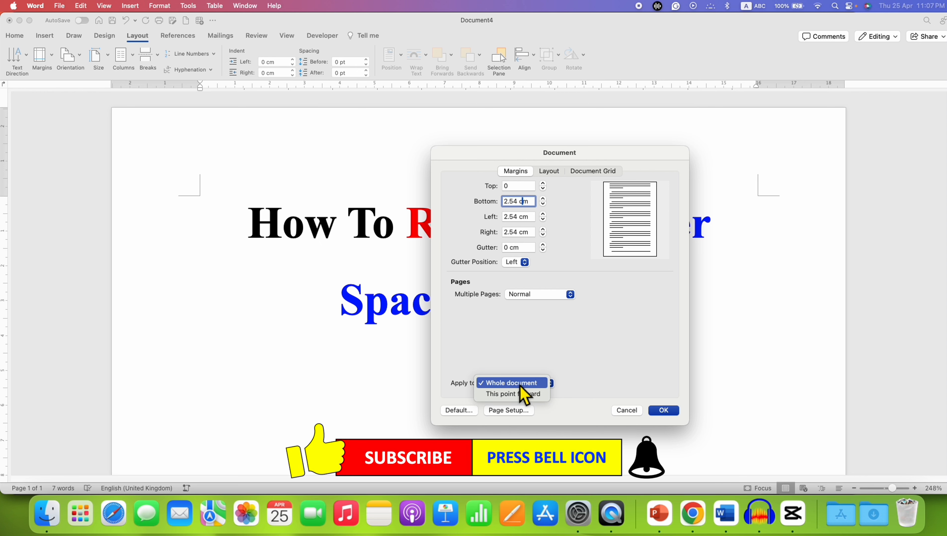
- Apply the margins to the whole document and ignore the printable-area warning to keep zero top margin
left_click(509, 383)
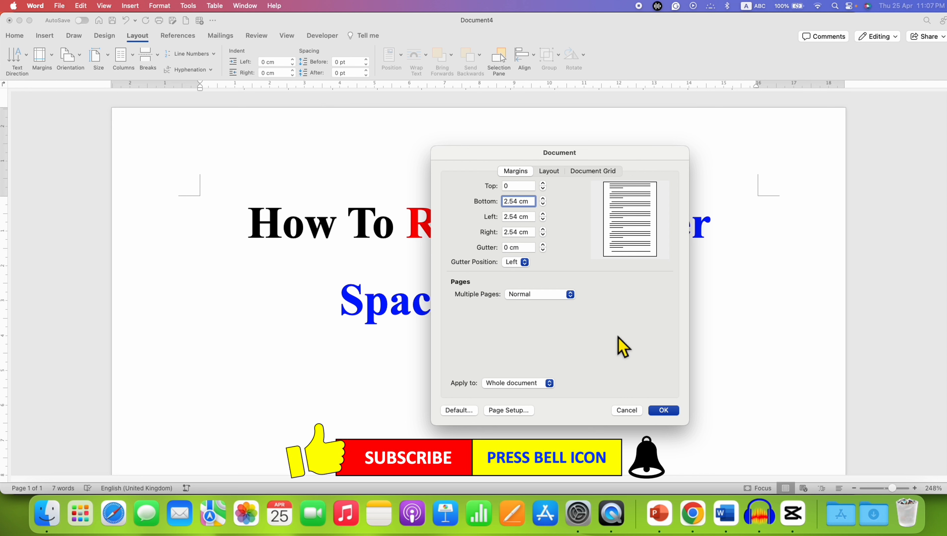
mouse_move(574, 356)
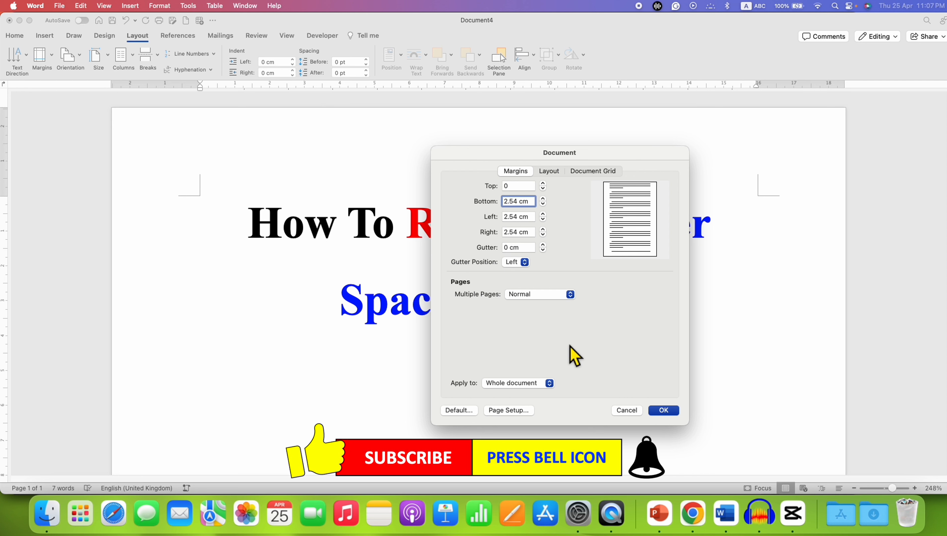
mouse_move(662, 411)
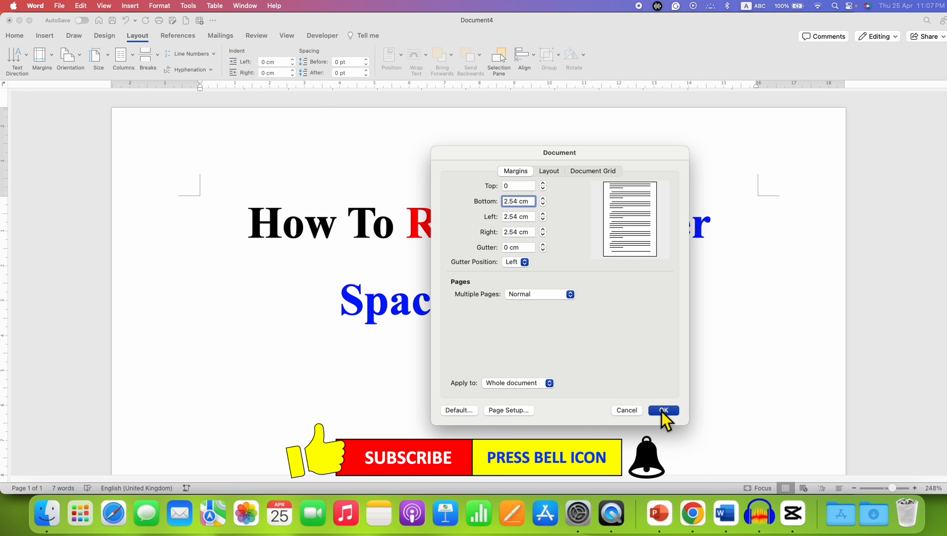
left_click(662, 411)
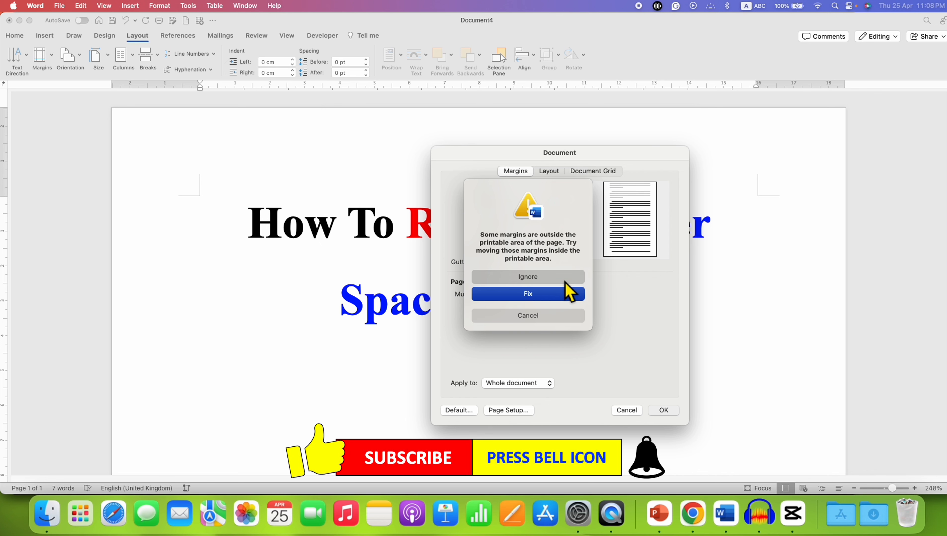
left_click(527, 294)
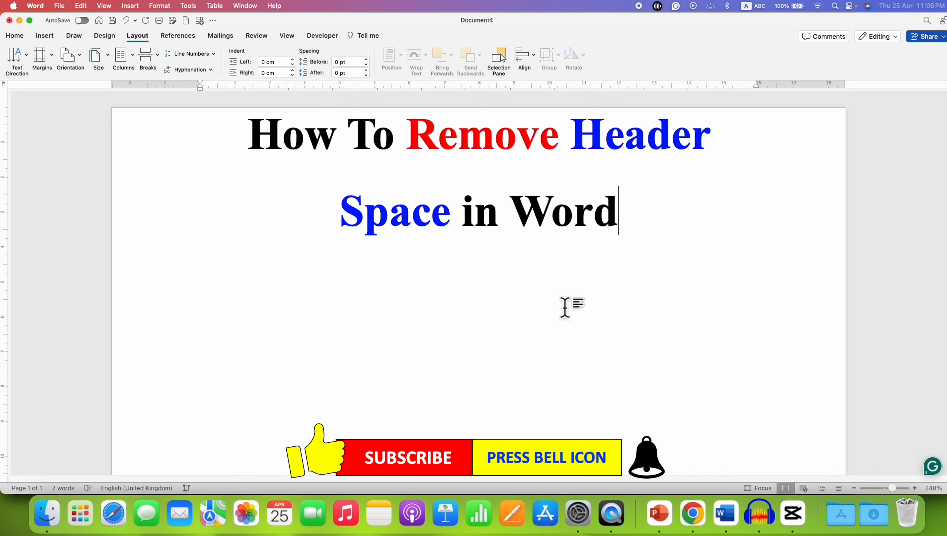
left_click(573, 212)
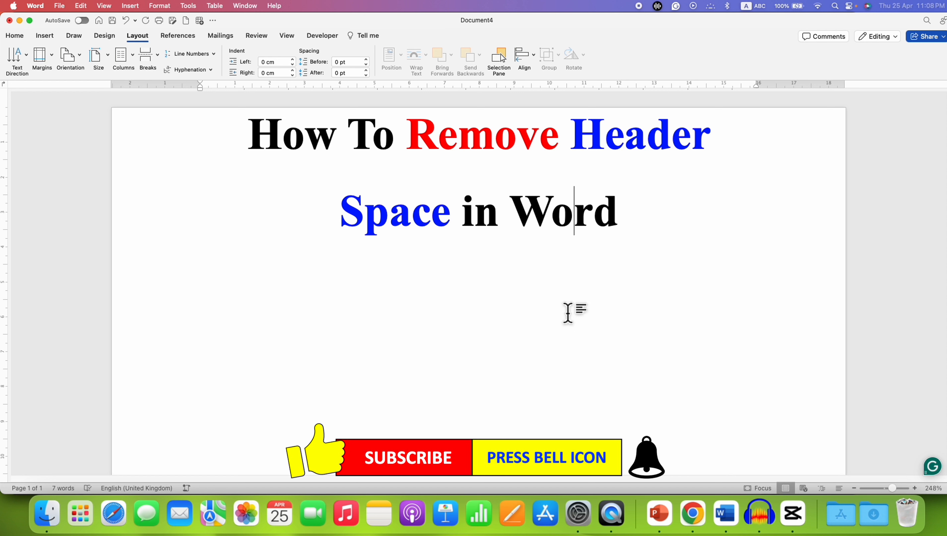
mouse_move(439, 263)
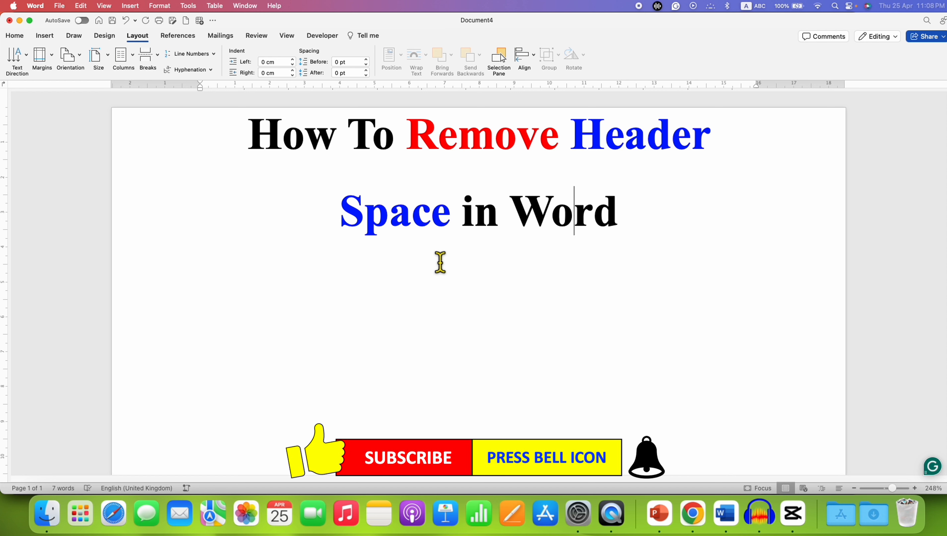
mouse_move(554, 349)
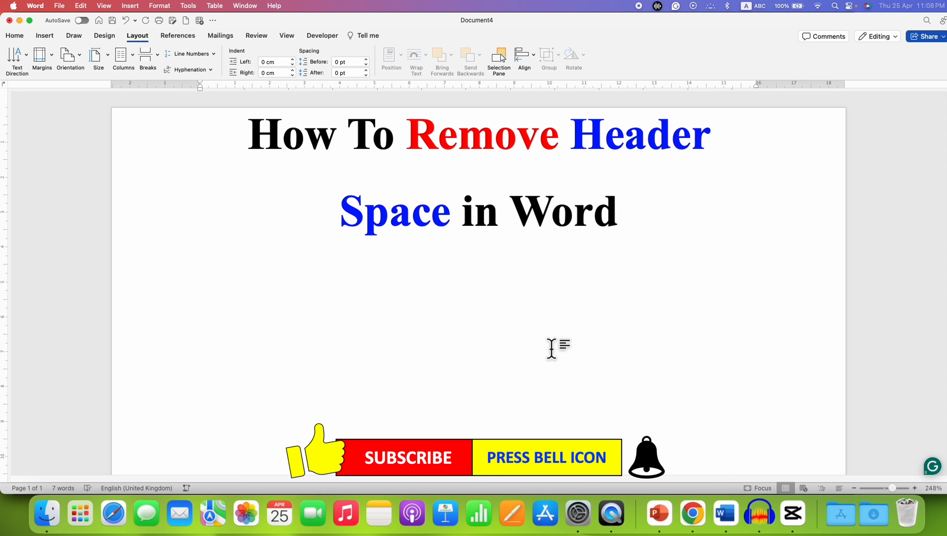
left_click(573, 210)
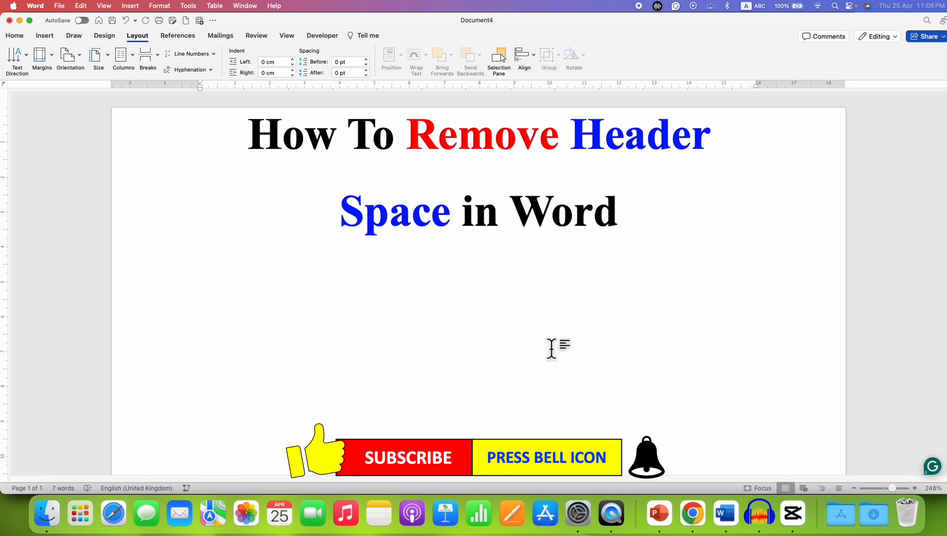
left_click(572, 212)
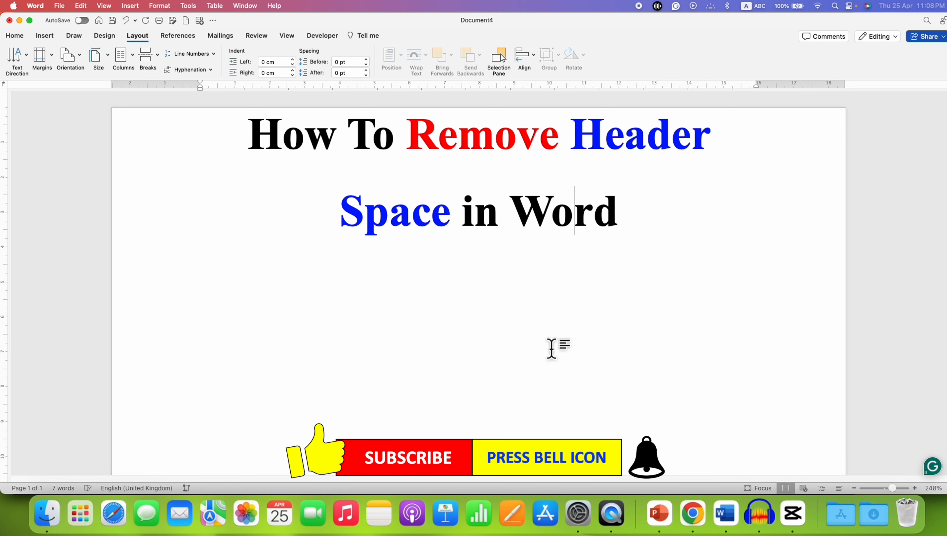